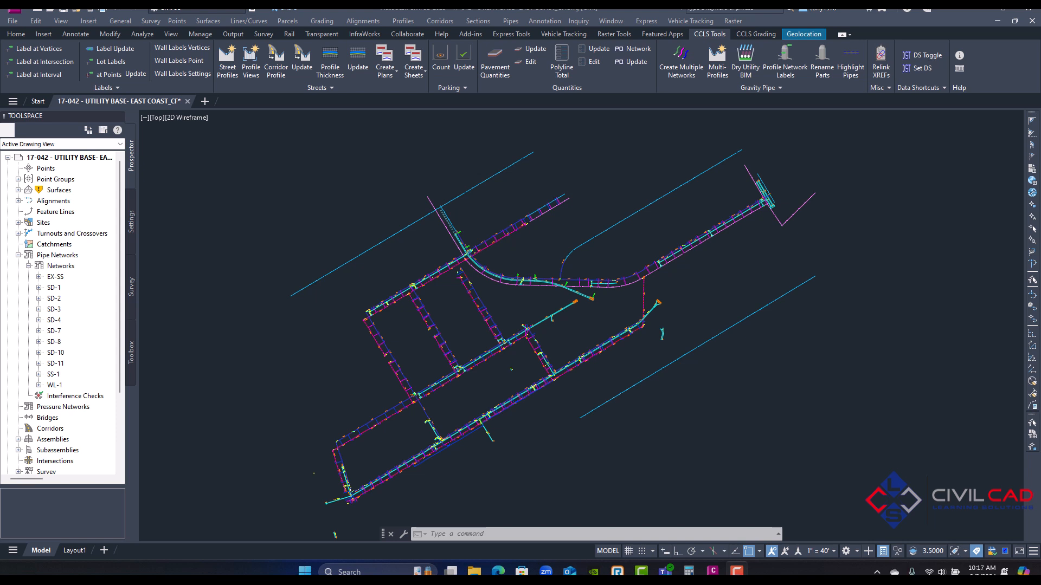
mouse_move(175, 456)
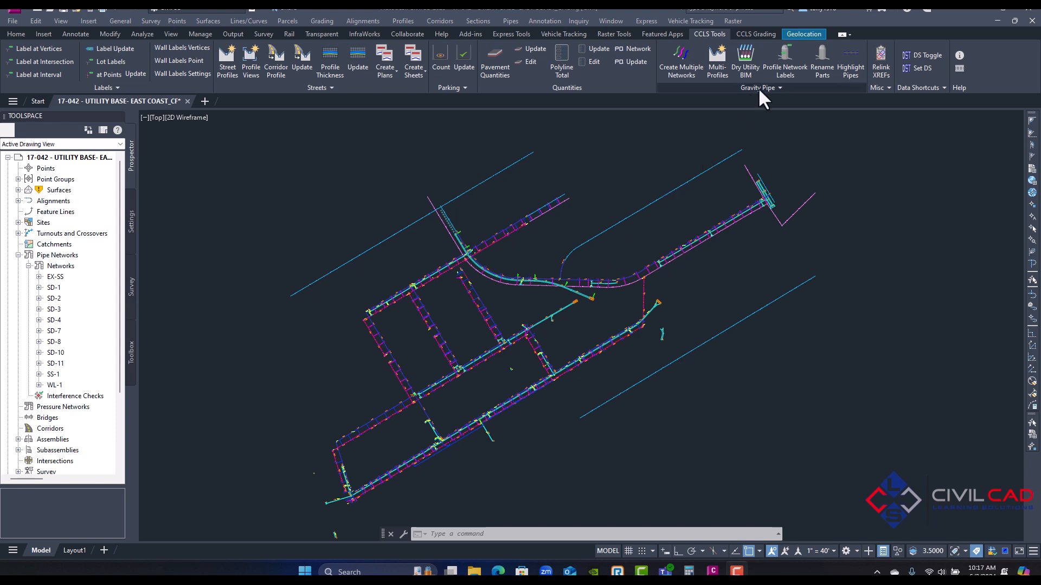
- Expand the CCLS Tools Gravity Pipe dropdown to show the Pipe Analysis commands
click(779, 88)
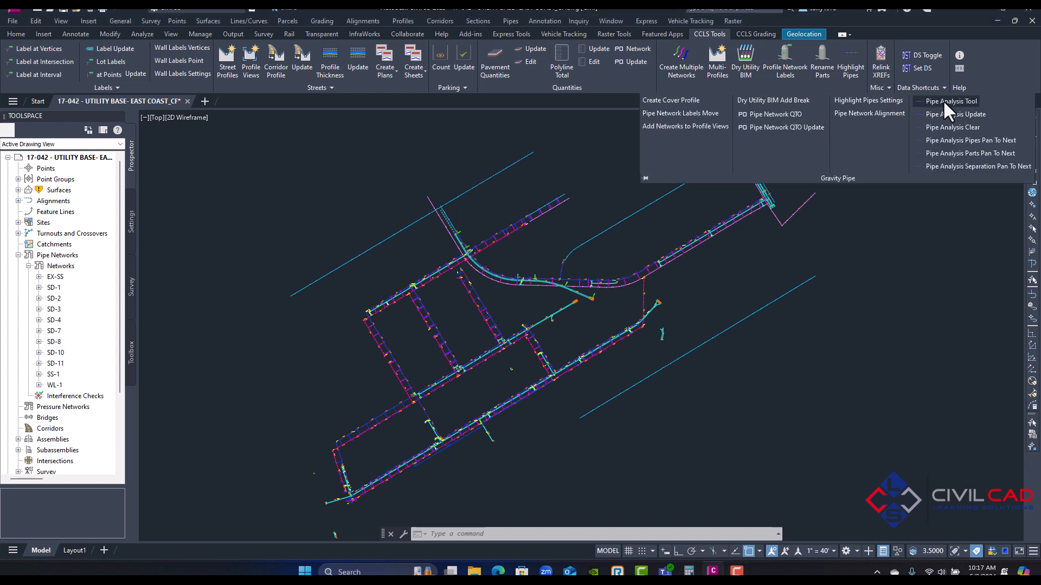
- In Pipe Analysis Tool, review the length, part and separation rules, deleting the STD. 4' DIA DROP MH rule
click(950, 101)
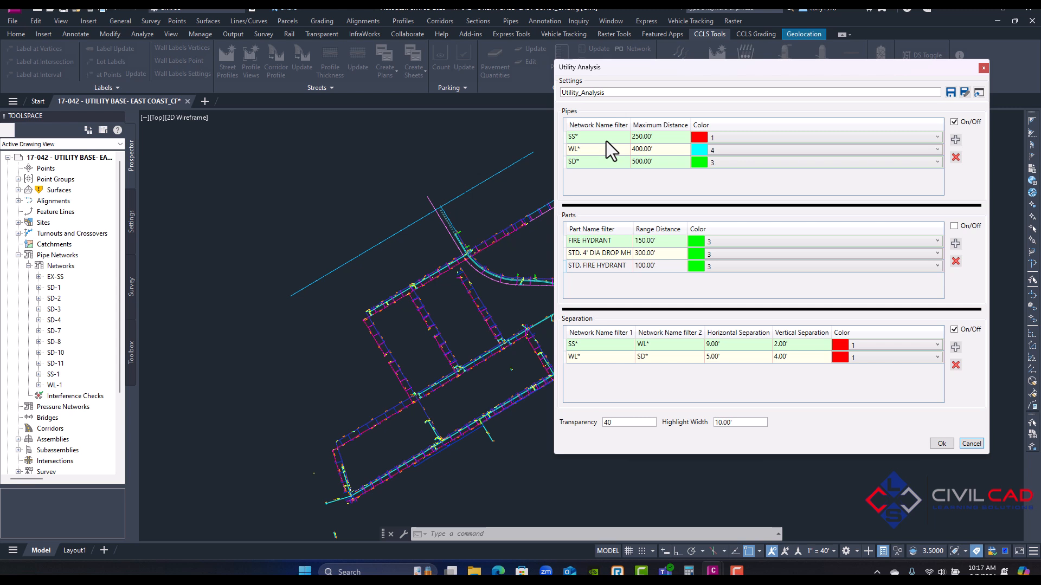
click(591, 162)
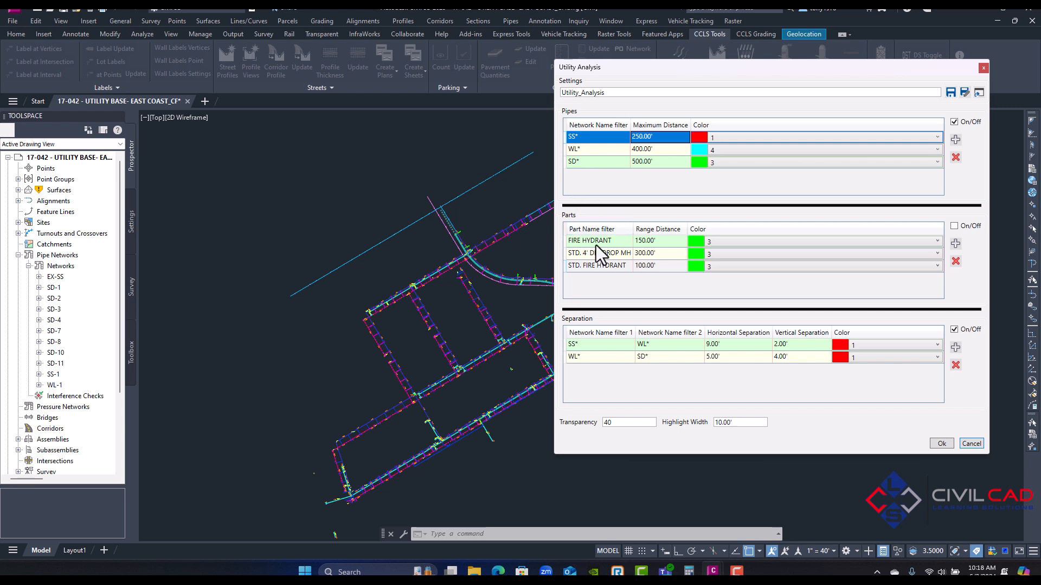
click(589, 241)
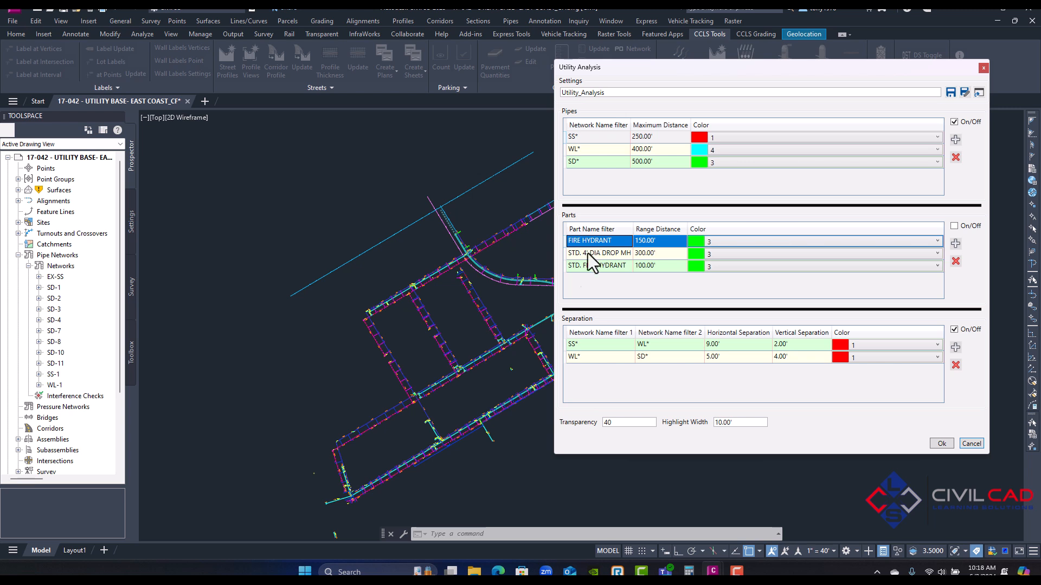
click(600, 253)
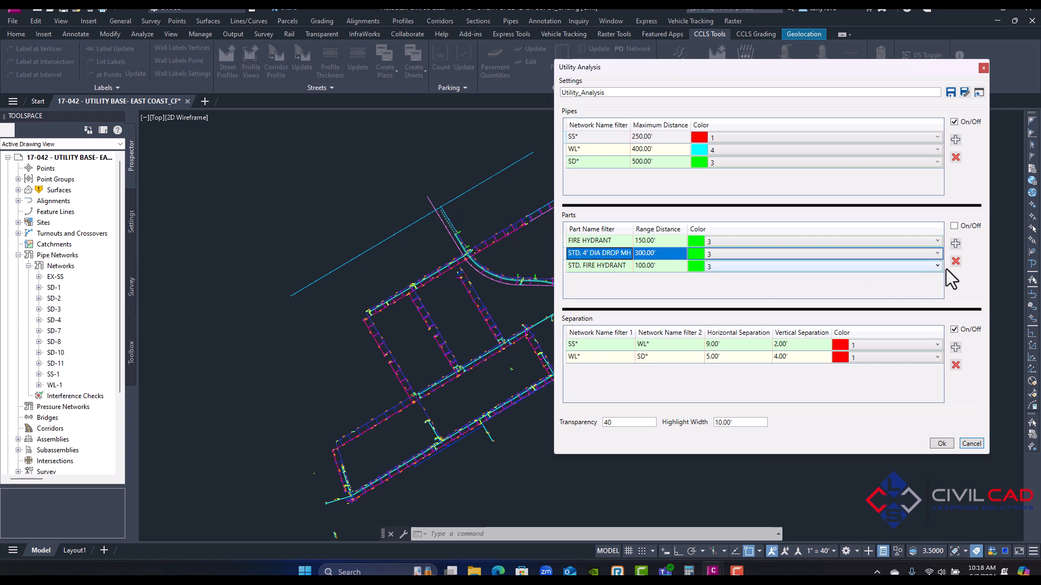
click(955, 261)
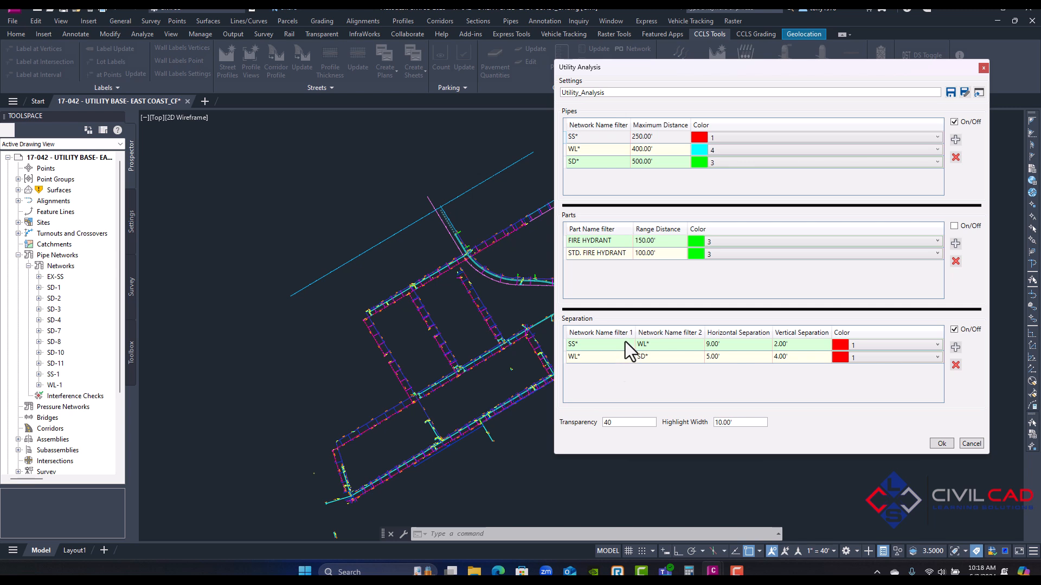
click(598, 344)
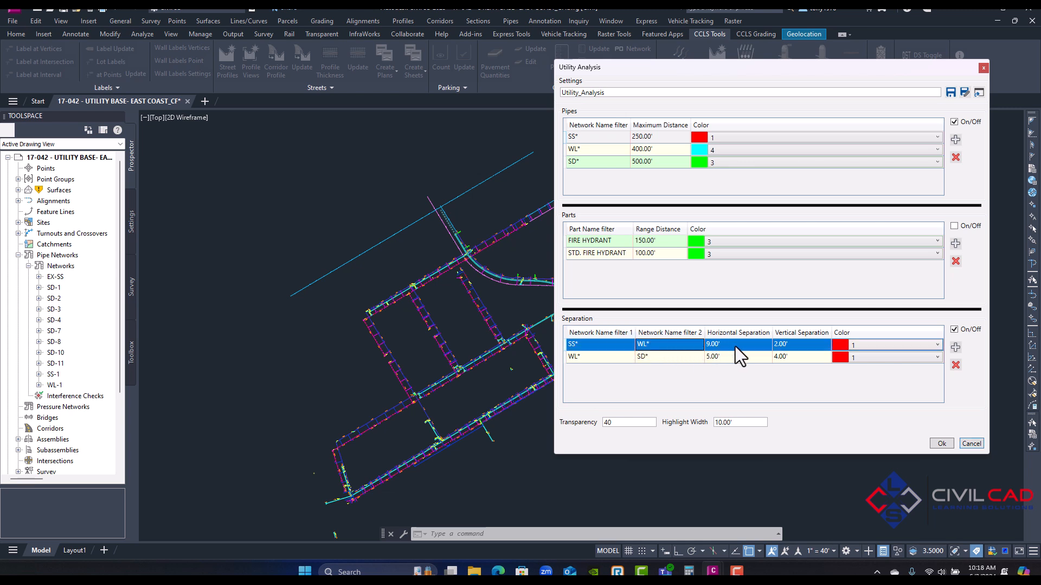
mouse_move(805, 357)
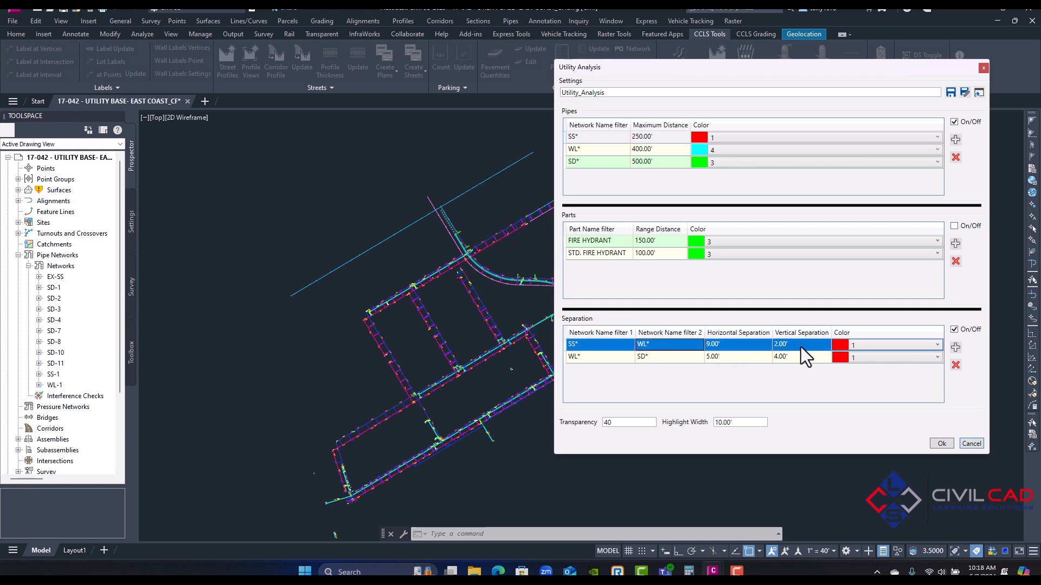
click(641, 356)
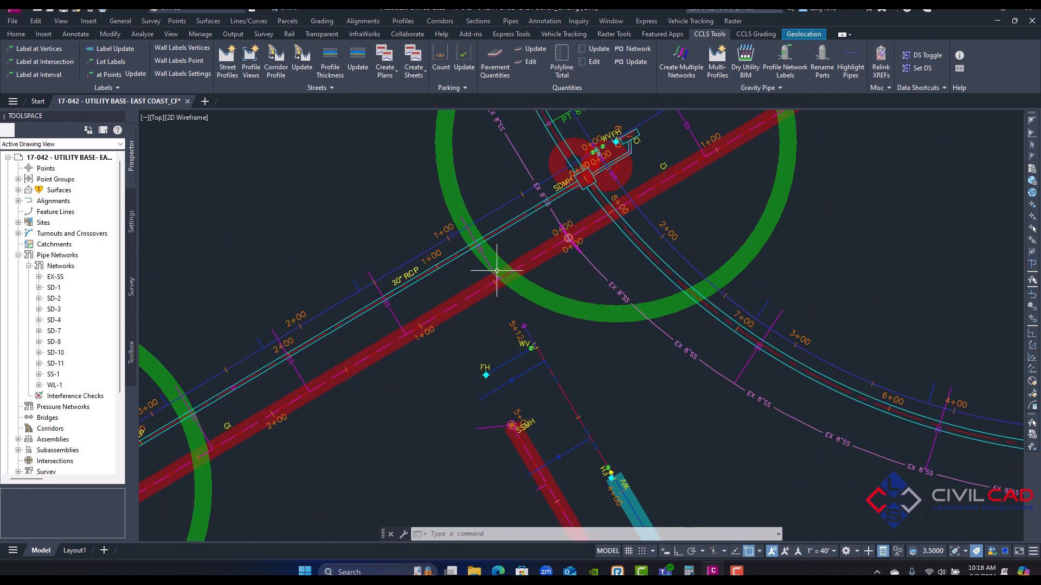
mouse_move(556, 251)
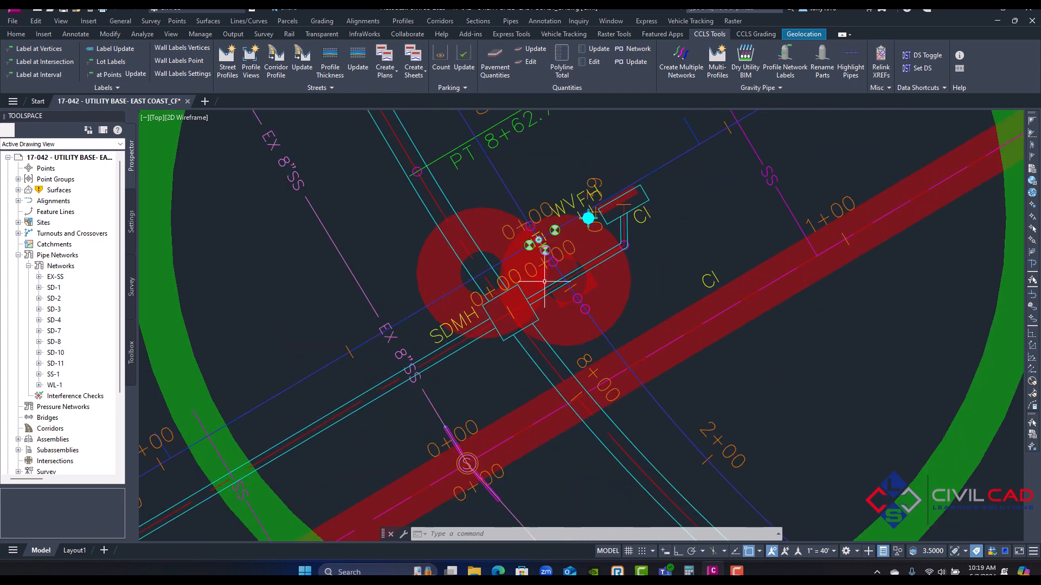
mouse_move(521, 236)
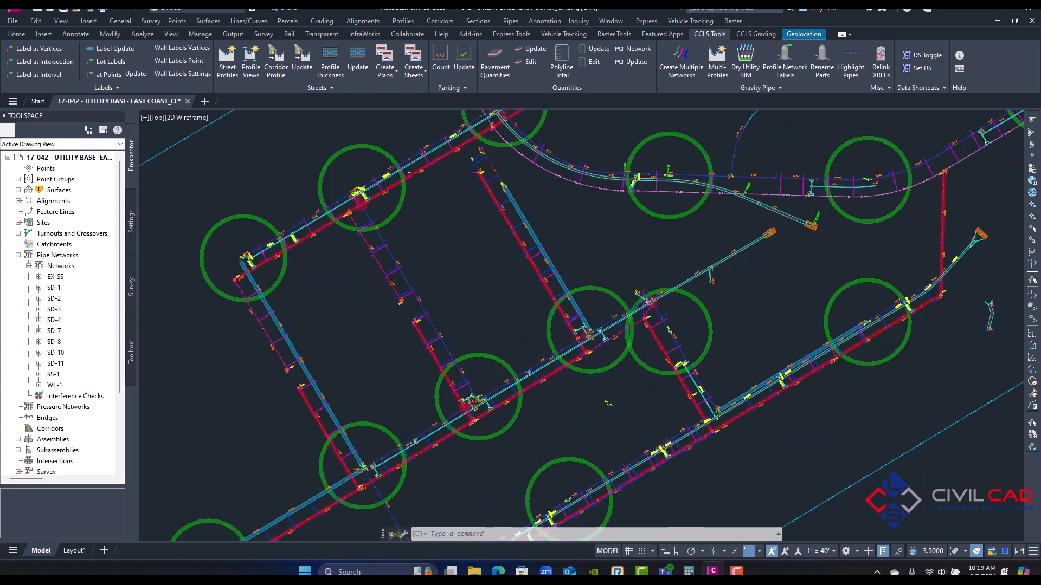
- Set both fire hydrant part rules to a 300.00' range distance in Pipe Analysis Tool
click(780, 87)
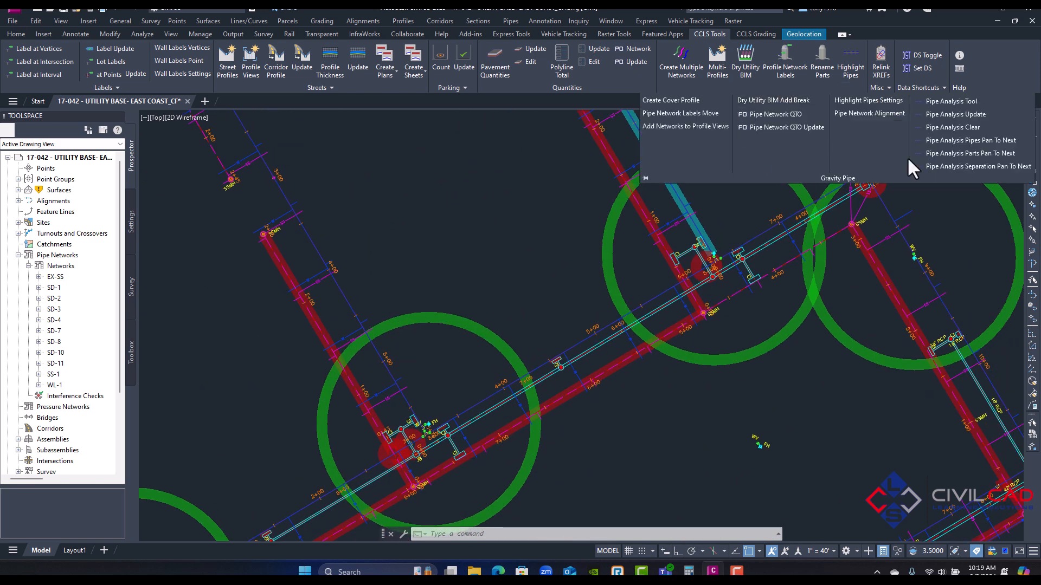
mouse_move(950, 101)
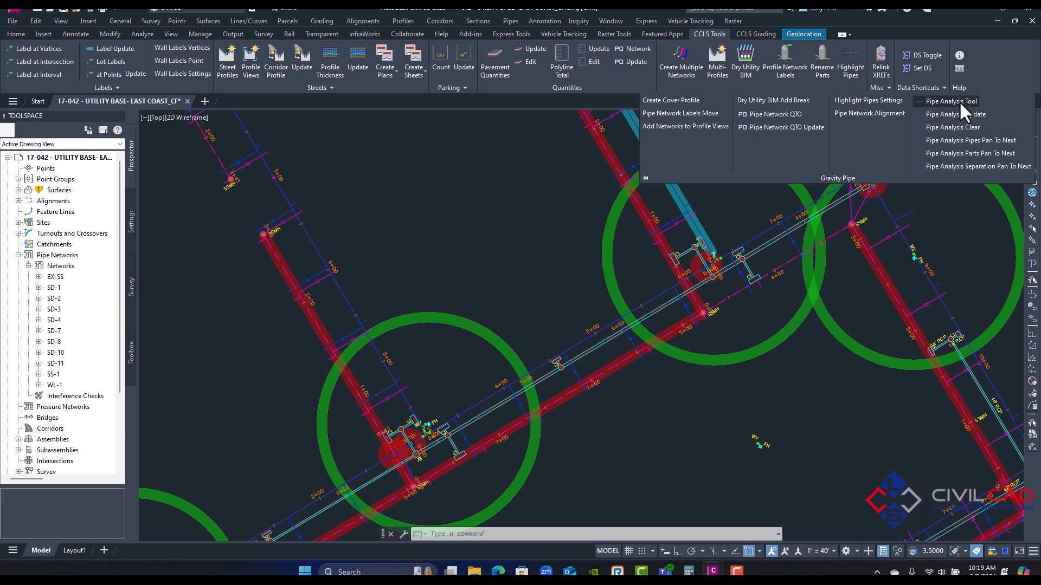
click(950, 101)
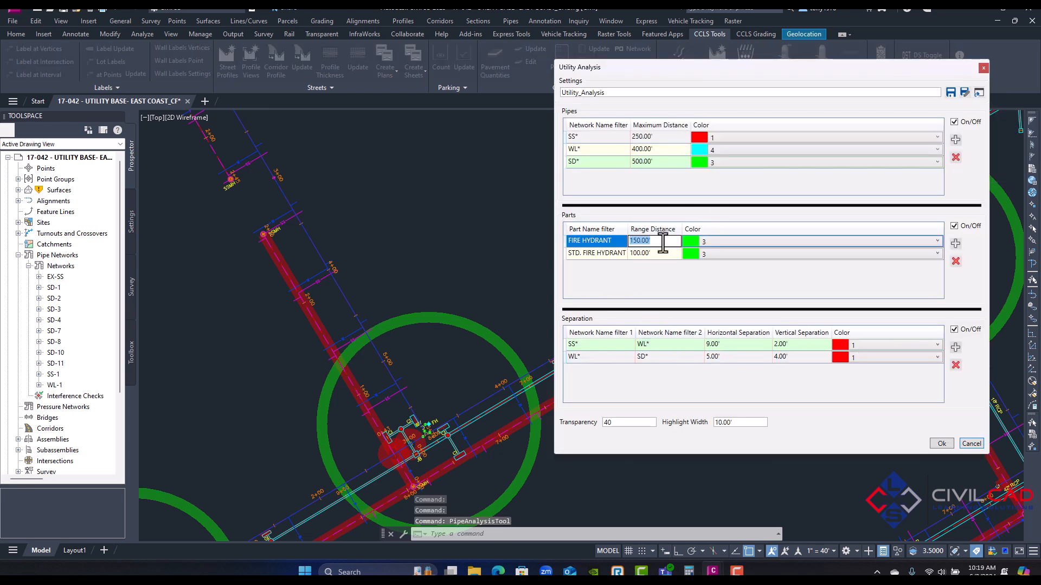
text(300.00)
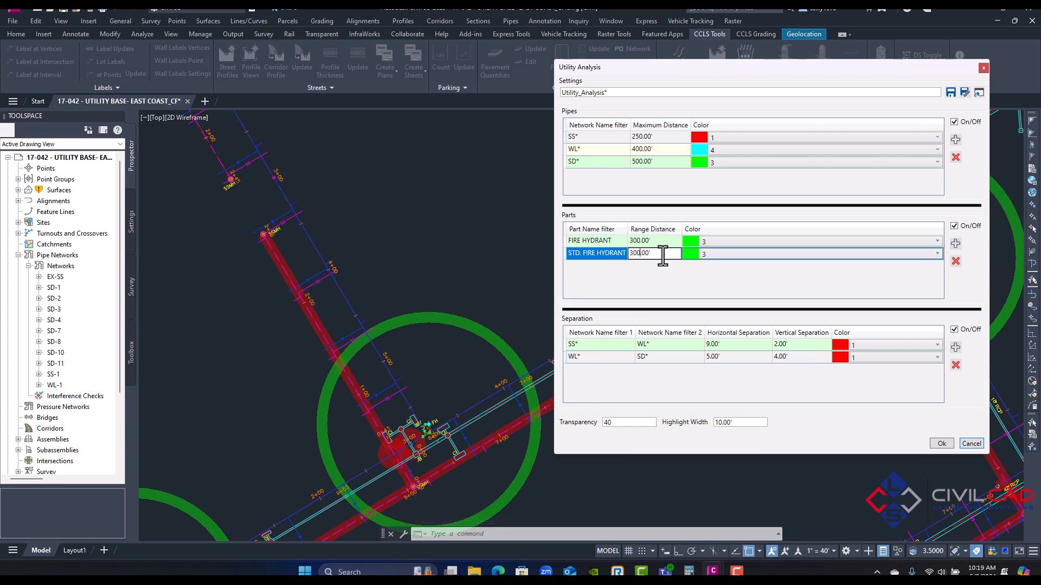
click(941, 444)
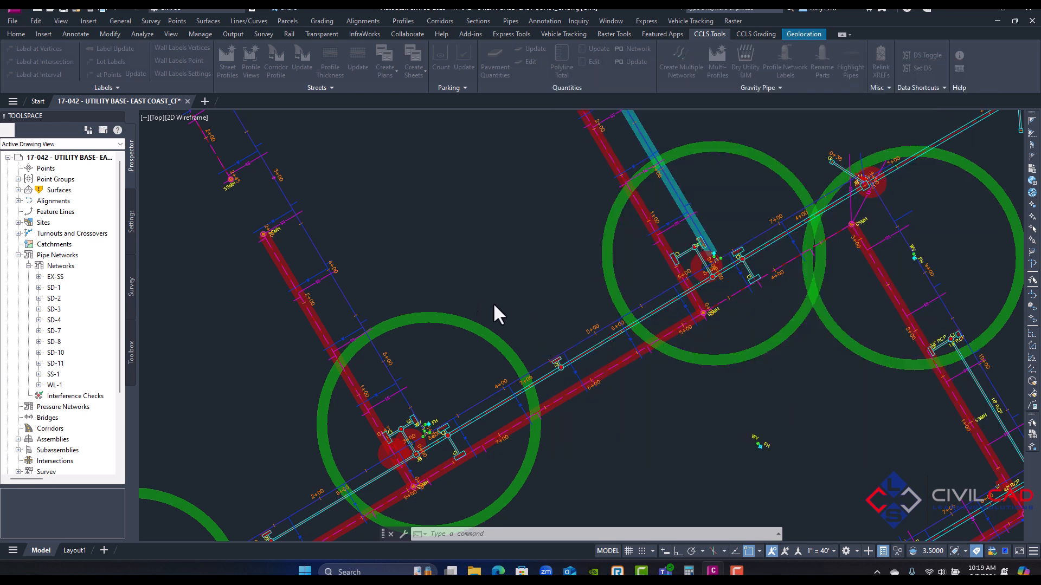
mouse_move(547, 312)
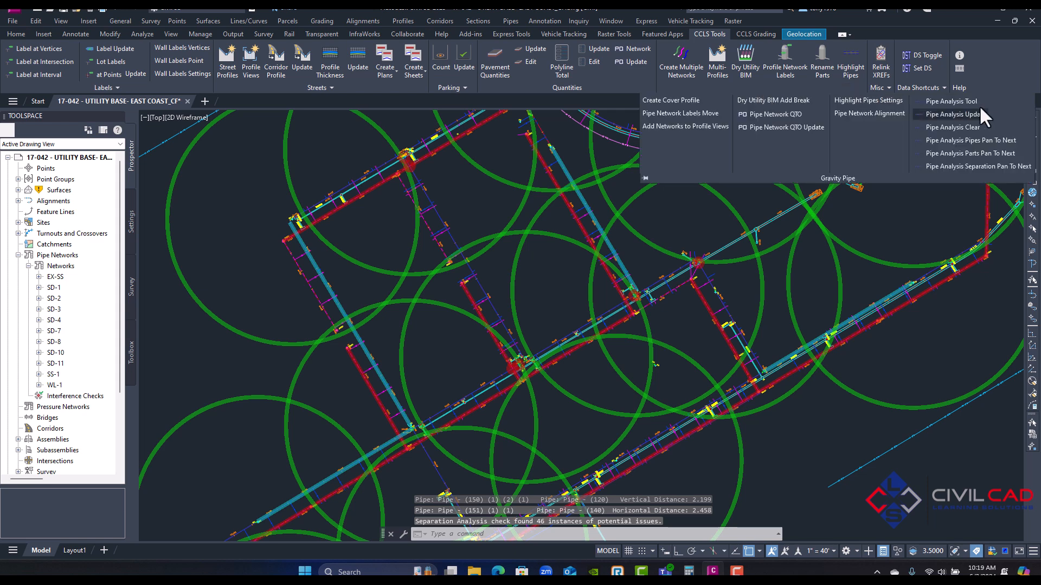
- Reopen Pipe Analysis Tool to confirm the 300' hydrant ranges, then close it
click(951, 100)
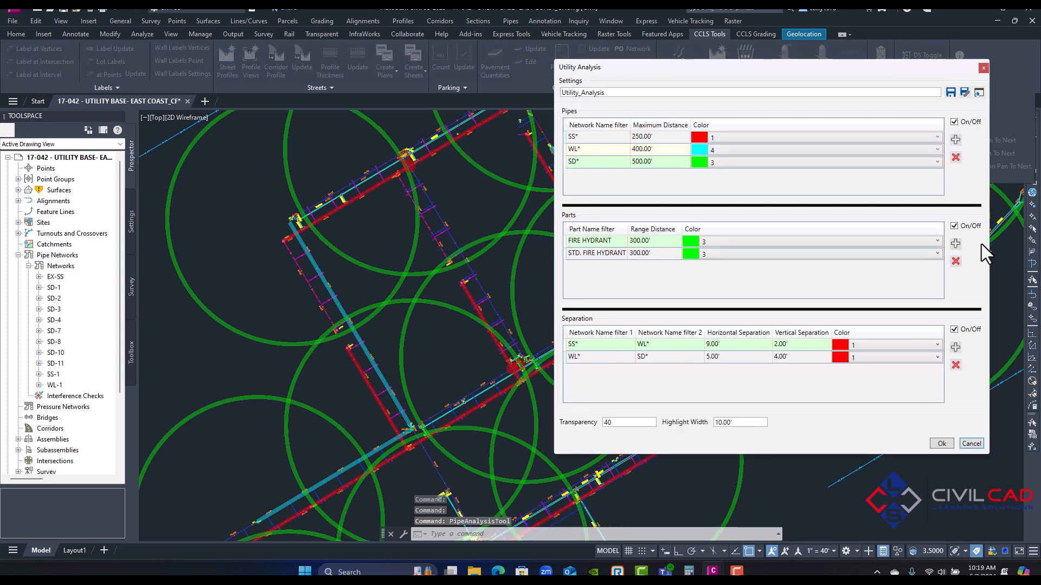
click(941, 444)
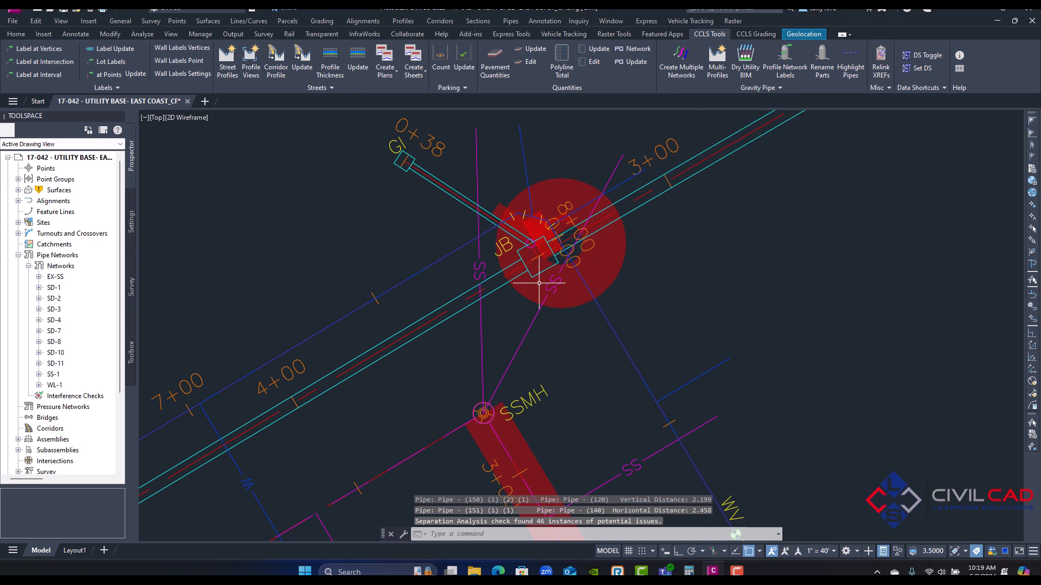
- Pan to the next separation issue, clear the analysis highlights, and reopen Pipe Analysis Tool
click(780, 87)
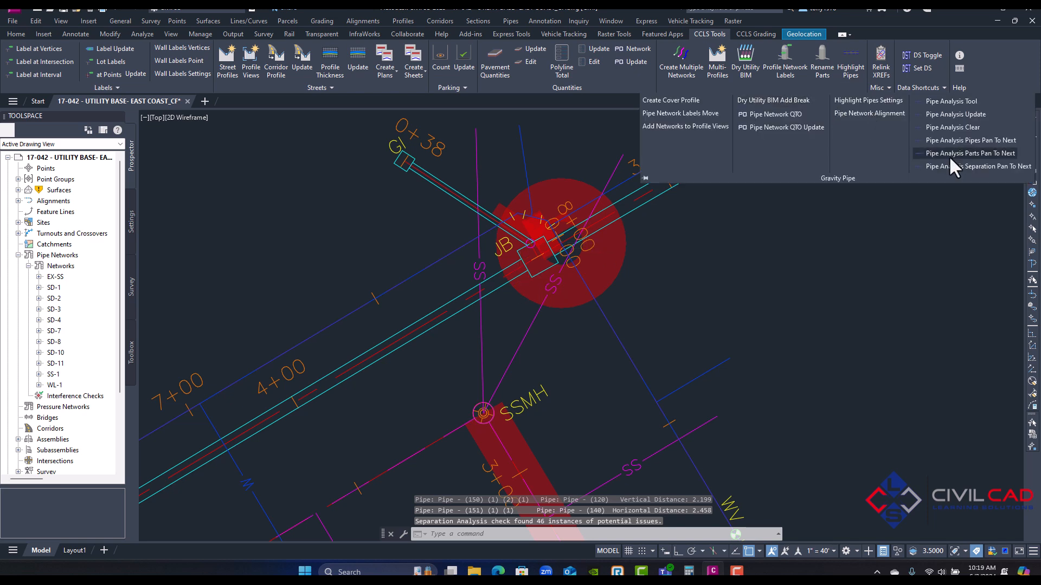
mouse_move(970, 154)
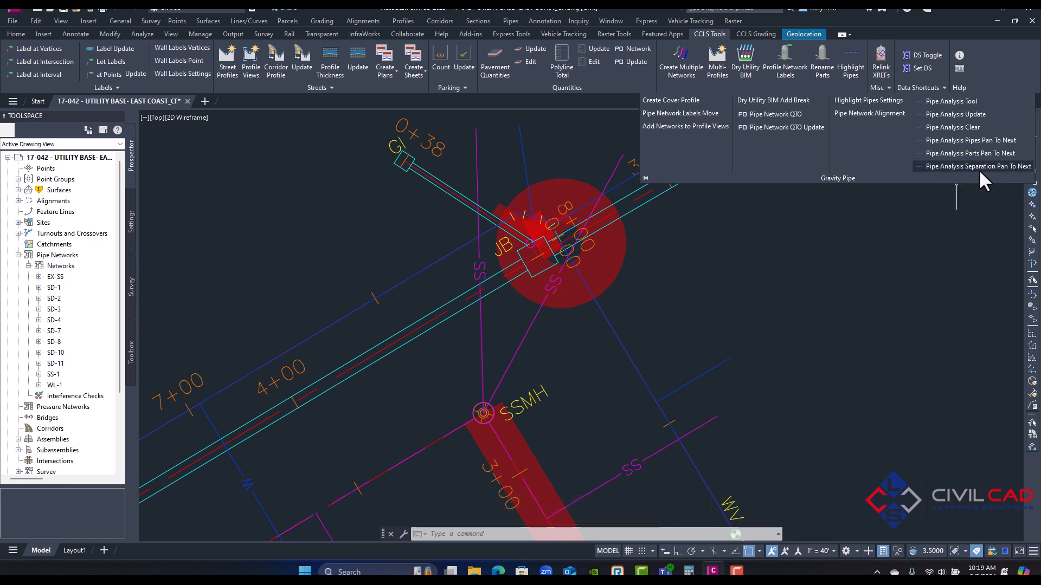
click(976, 166)
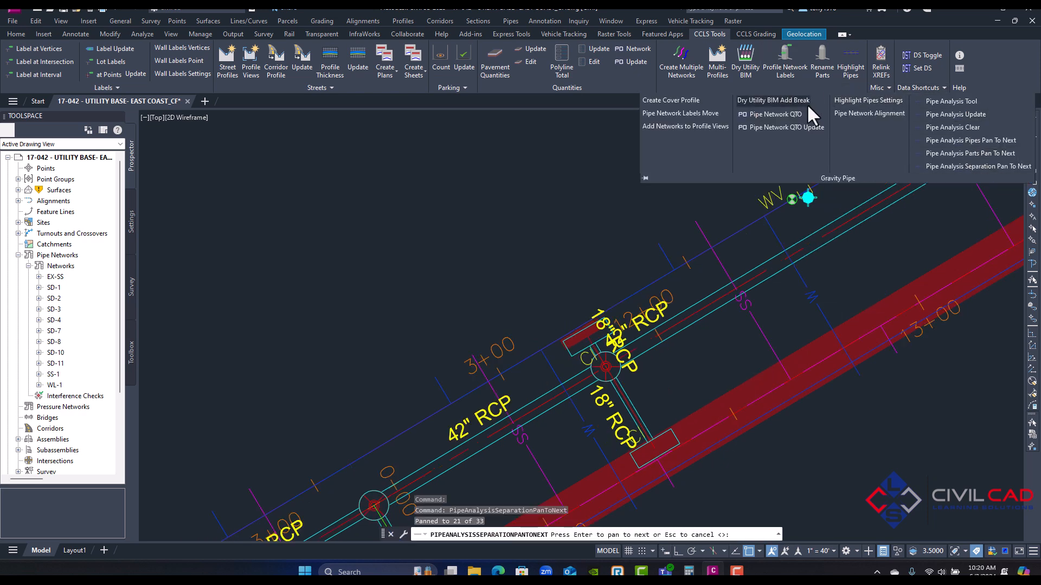
click(971, 153)
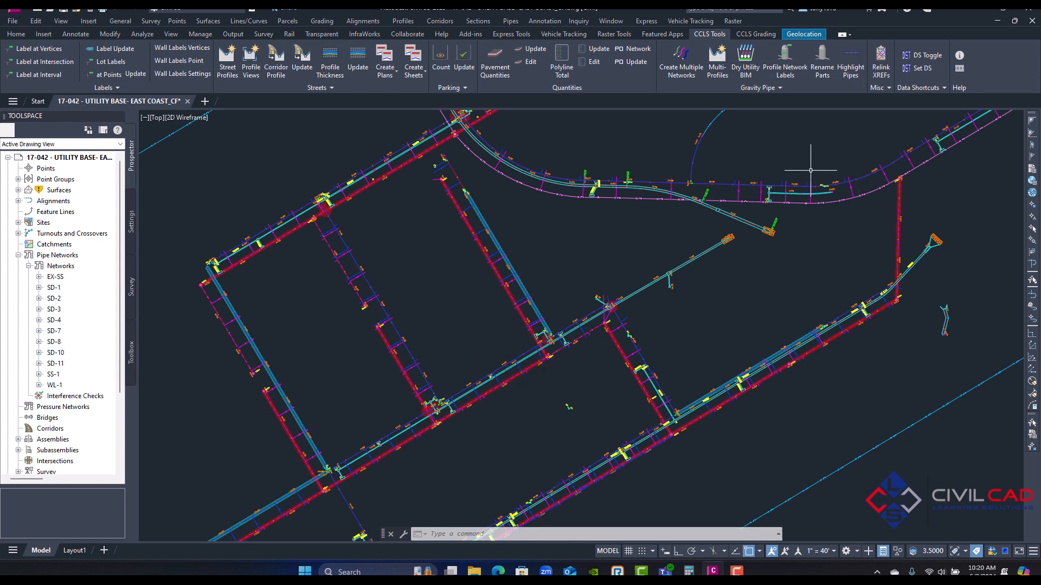
click(761, 86)
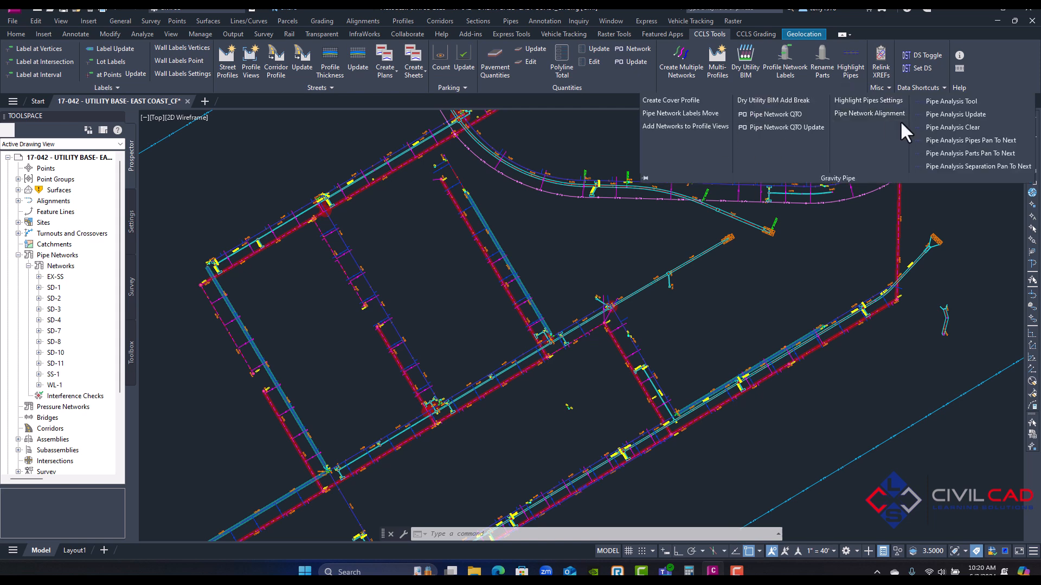
click(956, 101)
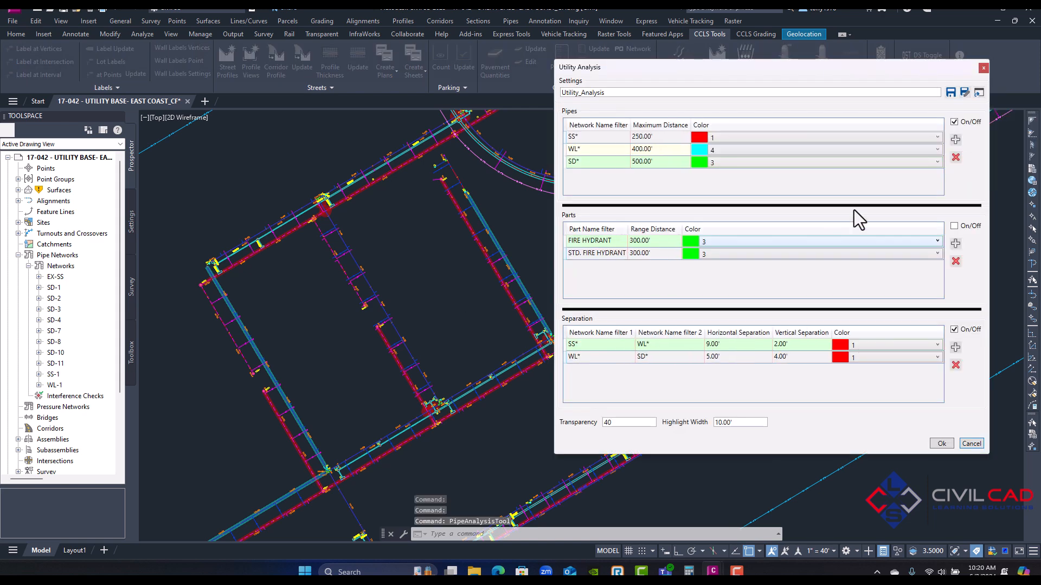